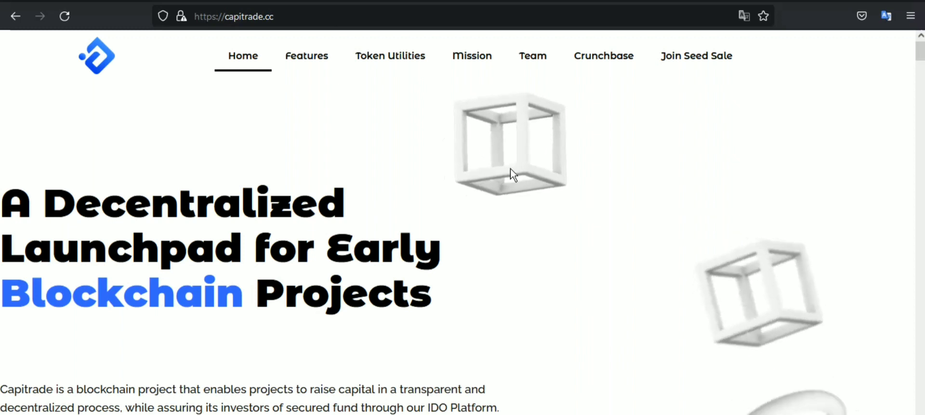
{"action": "mouse_move", "coordinate": [444, 323]}
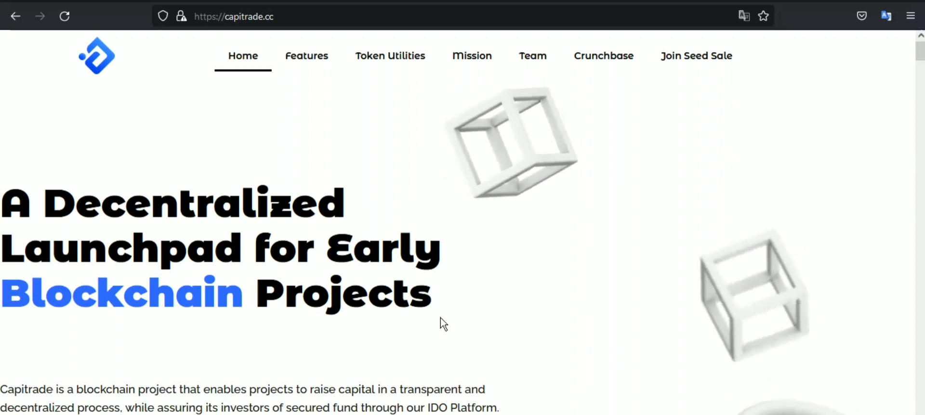
Step: Scroll the CapiTrade Launchpad Crunchbase profile to its $20M total funding and recent news
{"action": "scroll", "scroll_direction": "down", "scroll_amount": 3}
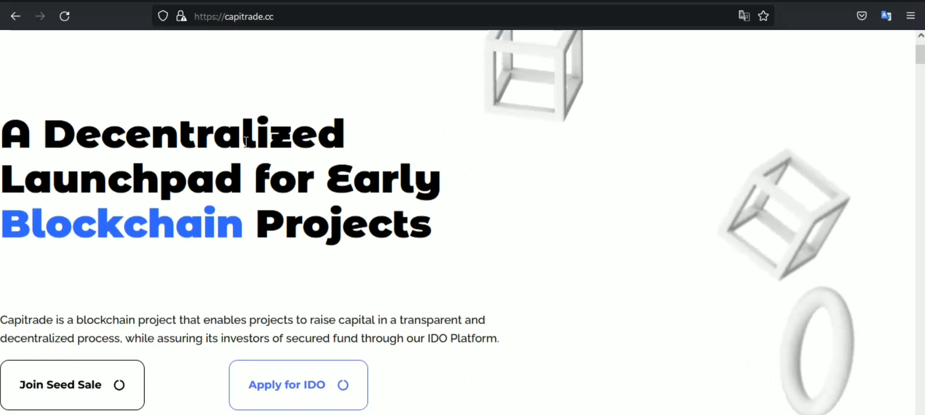
{"action": "scroll", "scroll_direction": "down", "scroll_amount": 3}
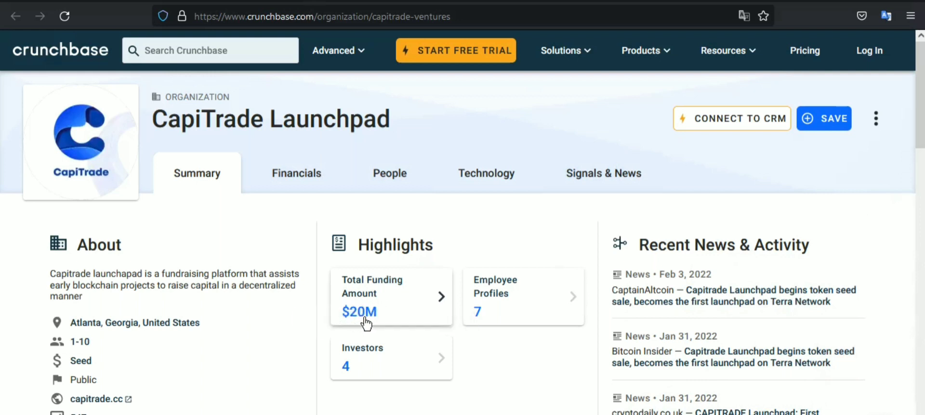
{"action": "mouse_move", "coordinate": [475, 328]}
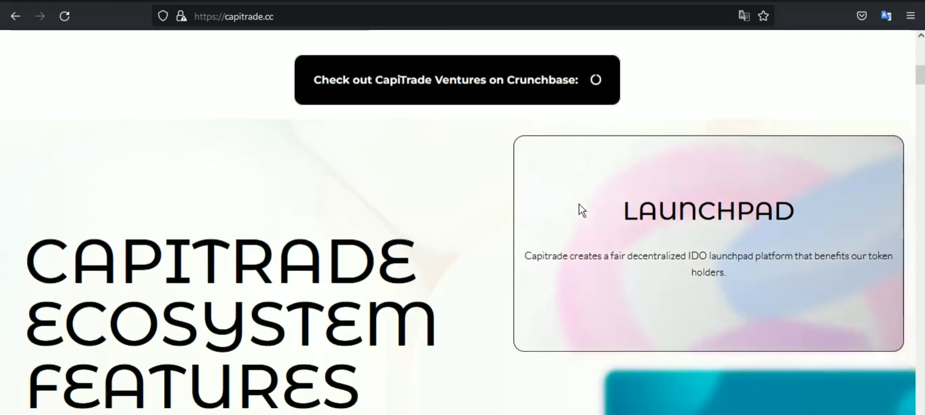
Step: Scroll through the Ecosystem Features cards, from Launchpad down to Deflationary Burn Function
{"action": "scroll", "scroll_direction": "down", "scroll_amount": 3}
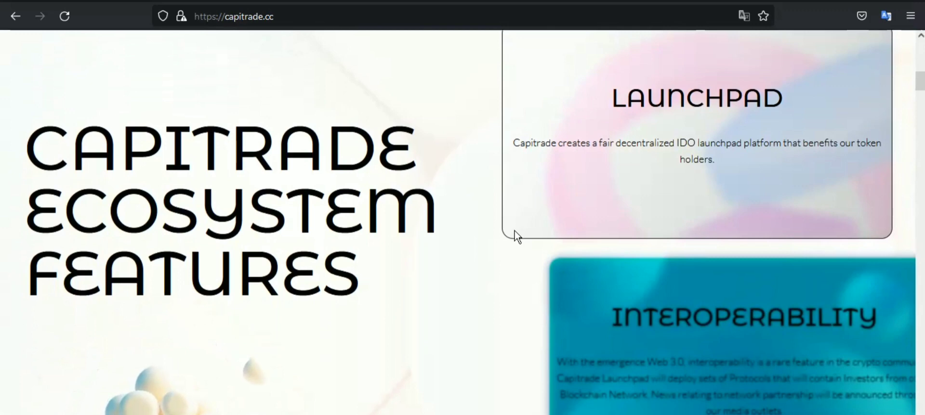
{"action": "scroll", "scroll_direction": "down", "scroll_amount": 3}
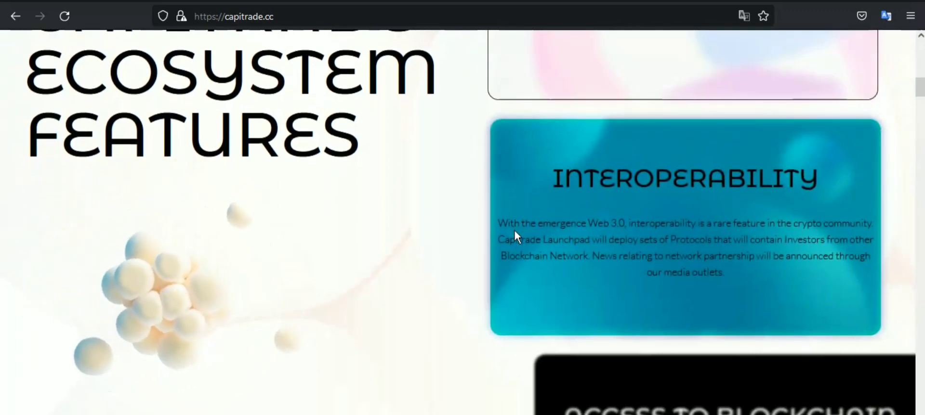
{"action": "scroll", "scroll_direction": "down", "scroll_amount": 3}
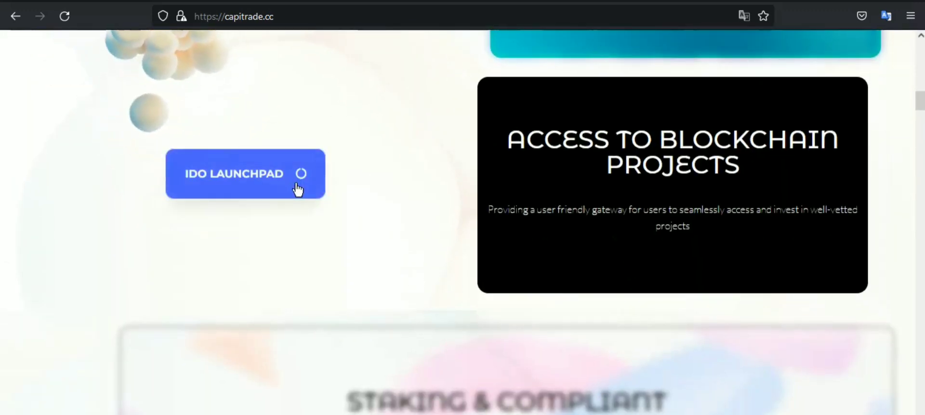
{"action": "scroll", "scroll_direction": "down", "scroll_amount": 3}
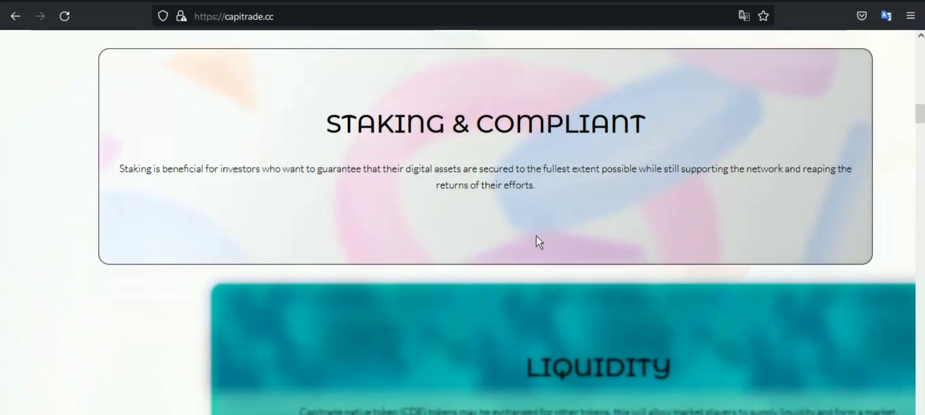
{"action": "scroll", "scroll_direction": "down", "scroll_amount": 3}
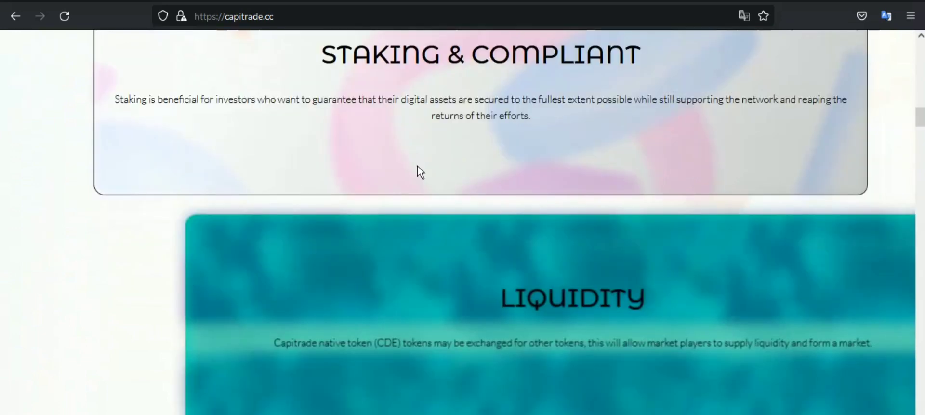
{"action": "scroll", "scroll_direction": "down", "scroll_amount": 3}
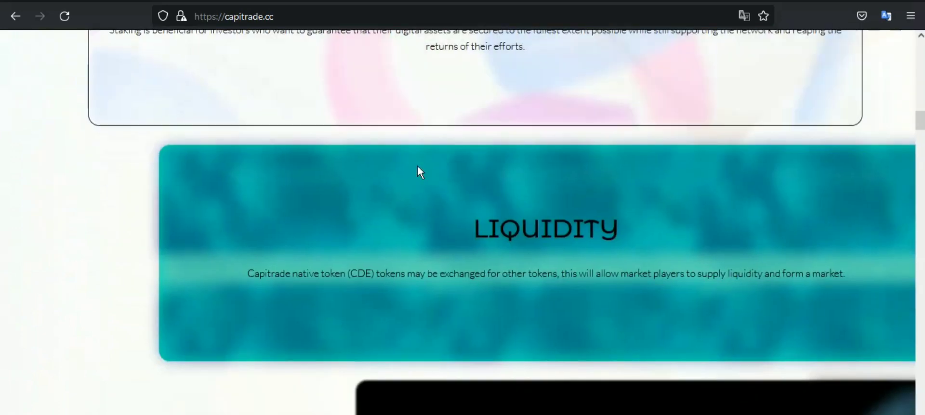
{"action": "scroll", "scroll_direction": "down", "scroll_amount": 3}
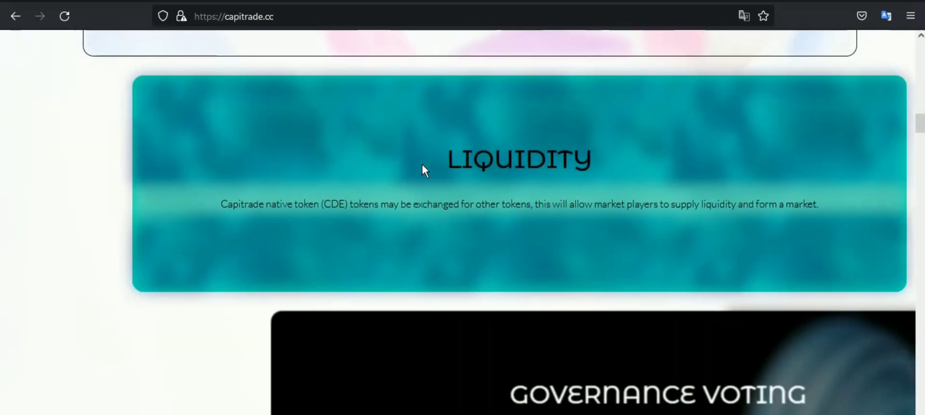
{"action": "scroll", "scroll_direction": "down", "scroll_amount": 3}
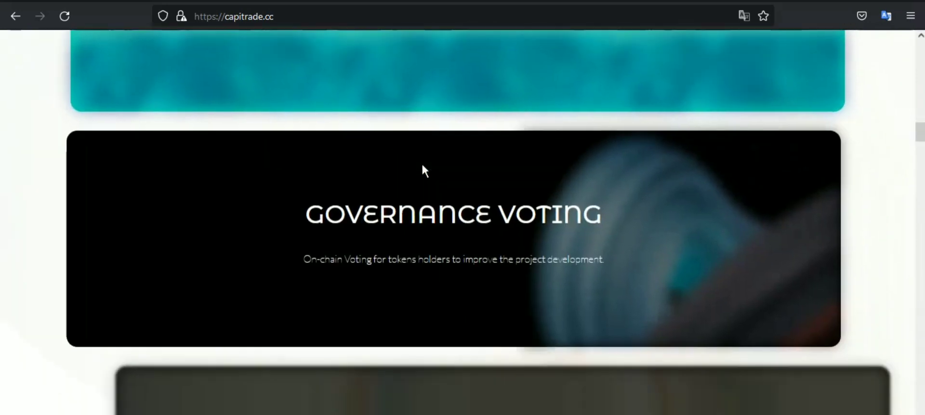
{"action": "scroll", "scroll_direction": "down", "scroll_amount": 3}
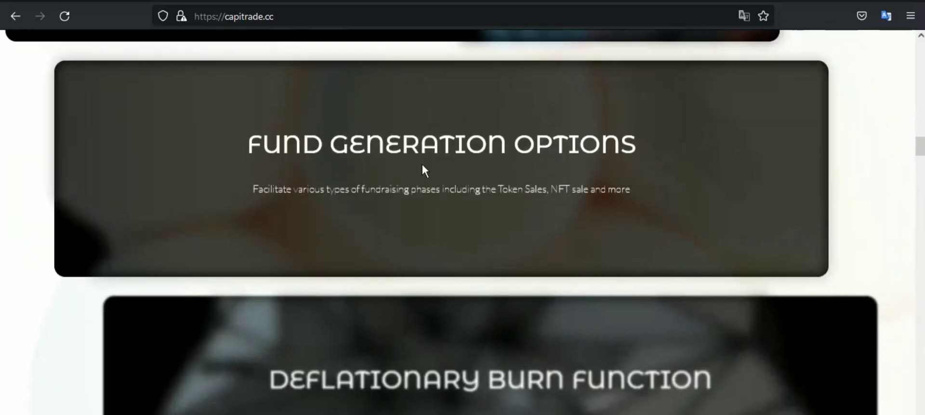
{"action": "scroll", "scroll_direction": "down", "scroll_amount": 3}
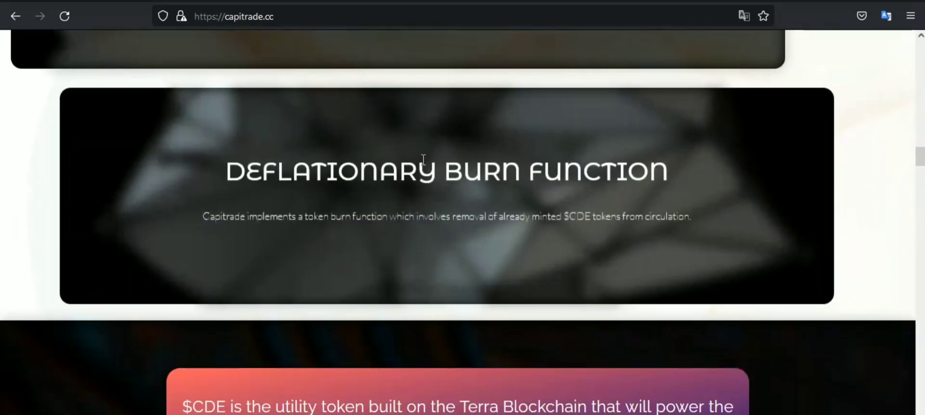
{"action": "scroll", "scroll_direction": "down", "scroll_amount": 3}
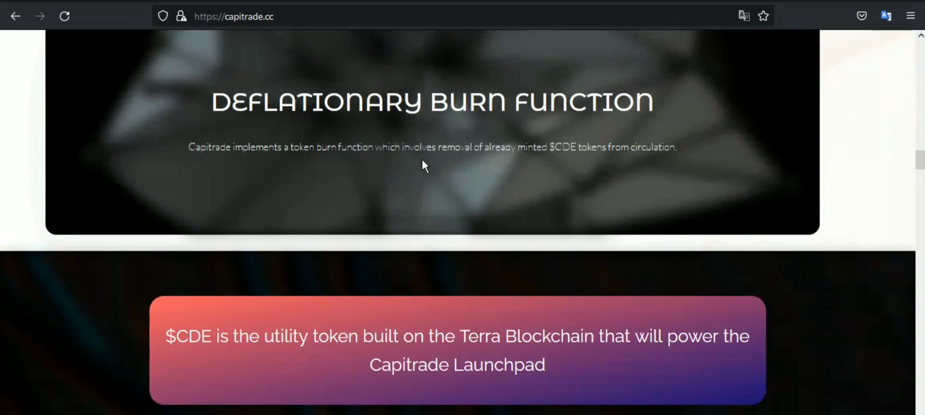
{"action": "scroll", "scroll_direction": "down", "scroll_amount": 3}
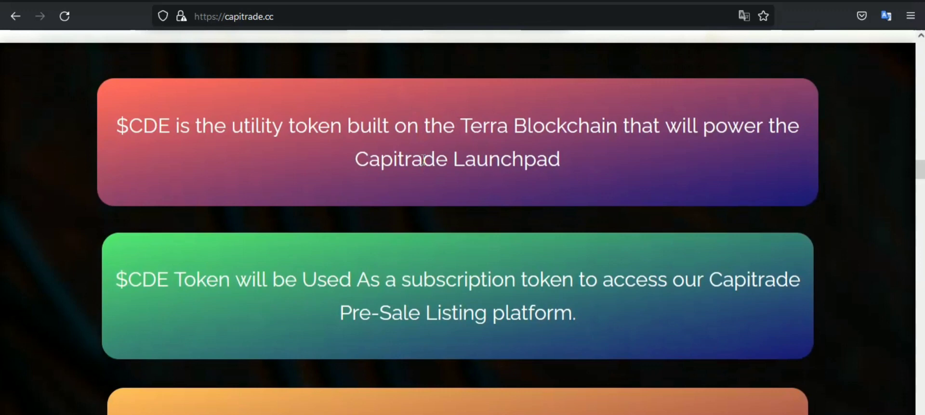
Step: Scroll past the $CDE utility cards, $CDE holders benefits, and mission and vision boxes
{"action": "scroll", "scroll_direction": "down", "scroll_amount": 3}
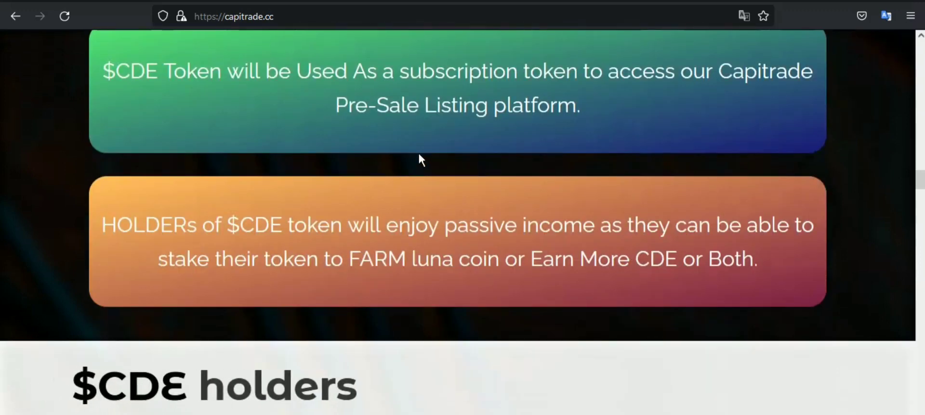
{"action": "scroll", "scroll_direction": "down", "scroll_amount": 3}
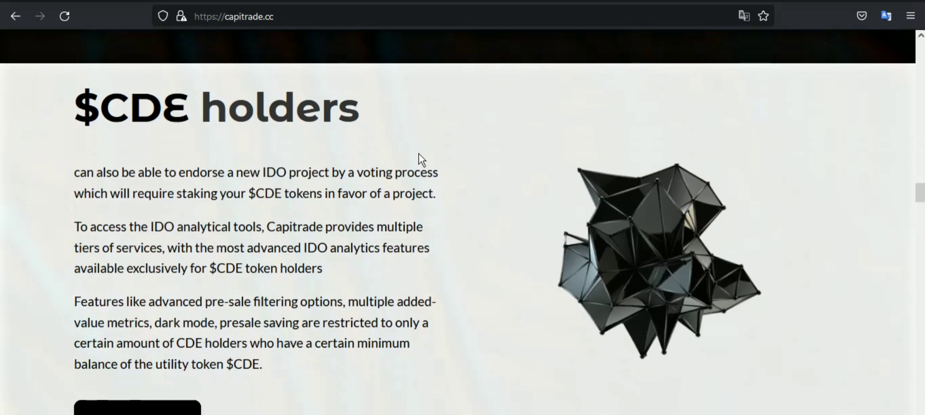
{"action": "scroll", "scroll_direction": "down", "scroll_amount": 3}
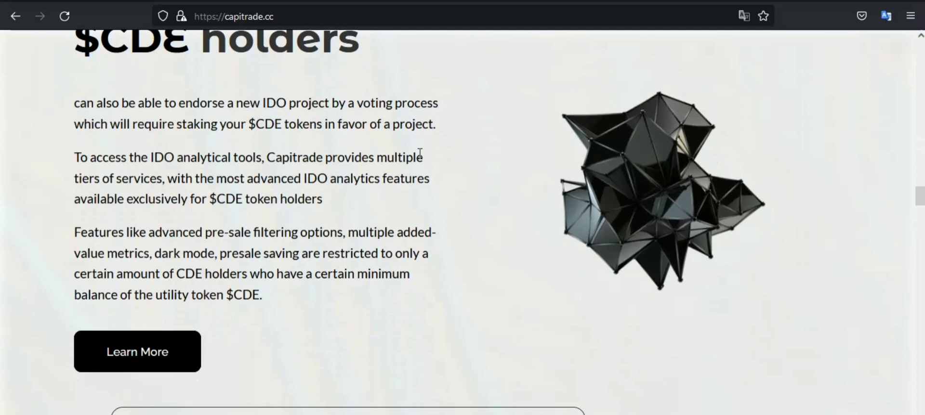
{"action": "scroll", "scroll_direction": "down", "scroll_amount": 3}
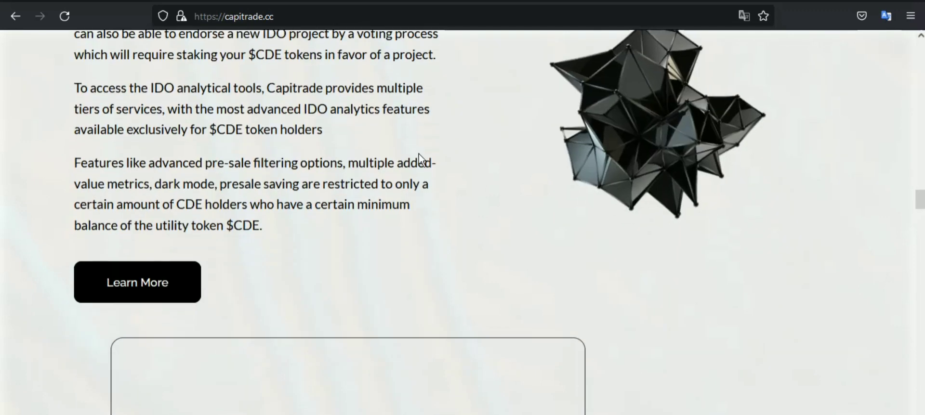
{"action": "scroll", "scroll_direction": "down", "scroll_amount": 3}
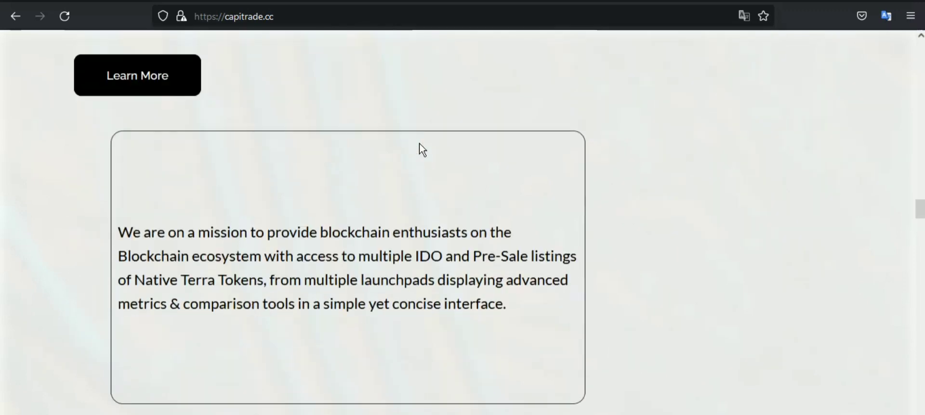
{"action": "scroll", "scroll_direction": "down", "scroll_amount": 3}
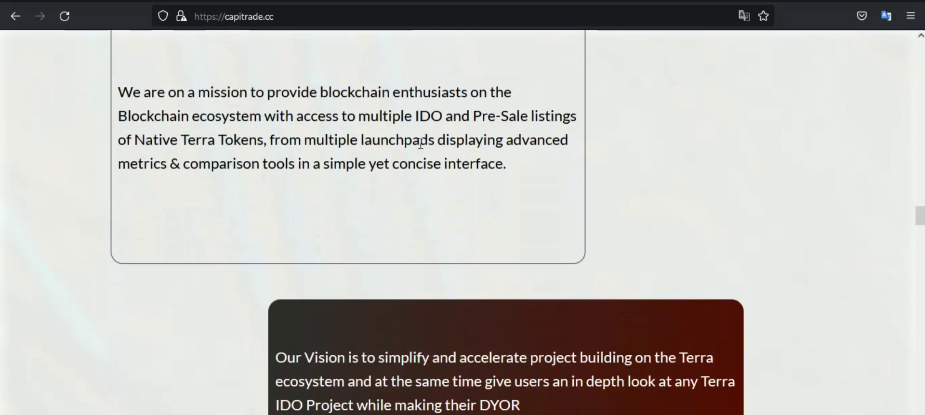
{"action": "scroll", "scroll_direction": "down", "scroll_amount": 3}
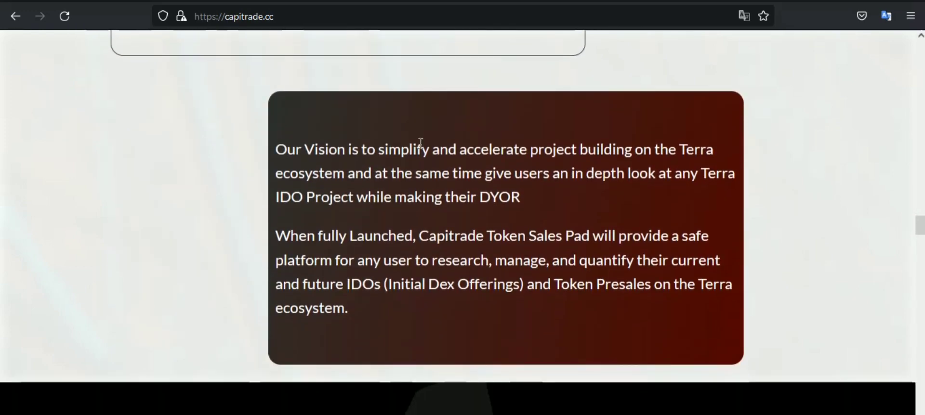
{"action": "scroll", "scroll_direction": "down", "scroll_amount": 3}
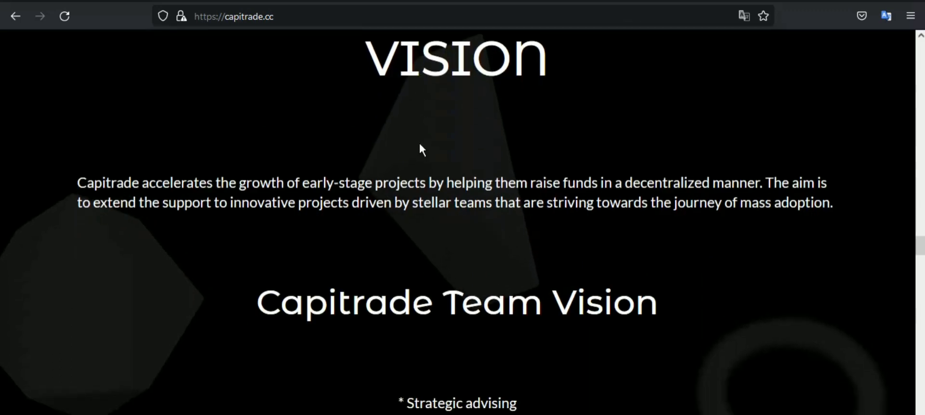
Step: Scroll past the Team Vision list until the Tokenomics heading appears
{"action": "scroll", "scroll_direction": "down", "scroll_amount": 3}
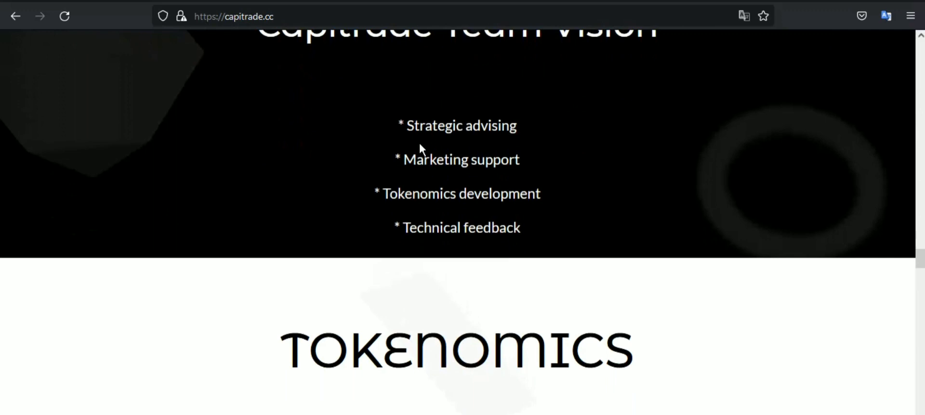
{"action": "mouse_move", "coordinate": [428, 145]}
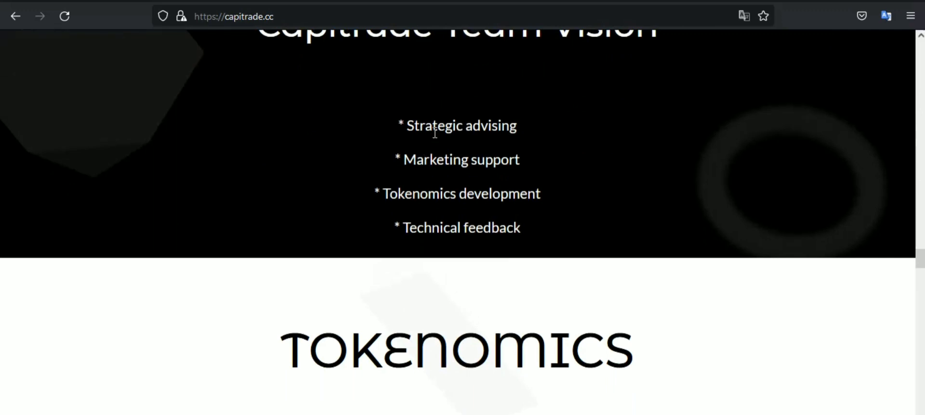
Step: Scroll past tokenomics allocations, sale proceeds uses and Our Team to the roadmap's Phase One
{"action": "scroll", "scroll_direction": "down", "scroll_amount": 3}
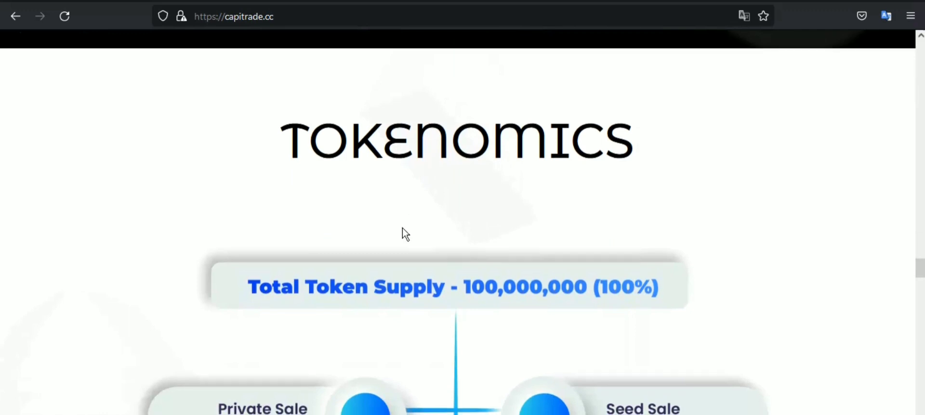
{"action": "scroll", "scroll_direction": "down", "scroll_amount": 3}
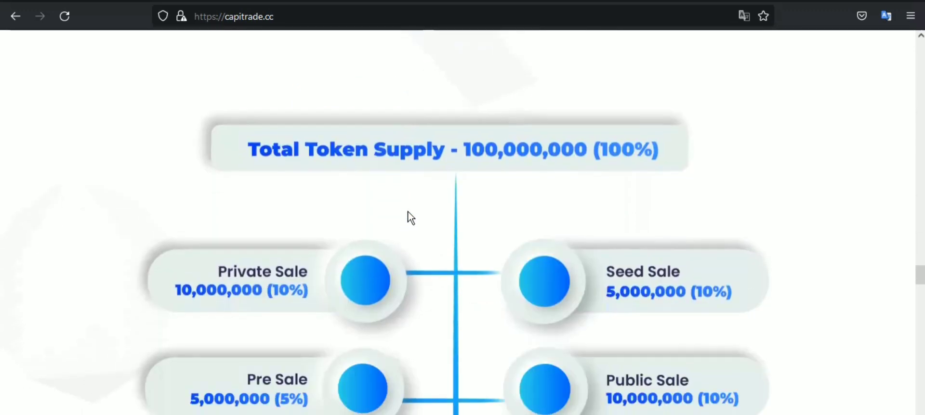
{"action": "scroll", "scroll_direction": "down", "scroll_amount": 3}
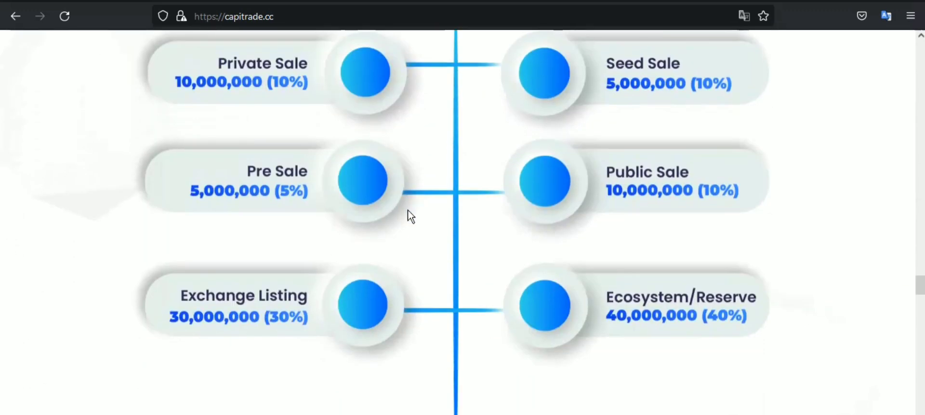
{"action": "scroll", "scroll_direction": "down", "scroll_amount": 3}
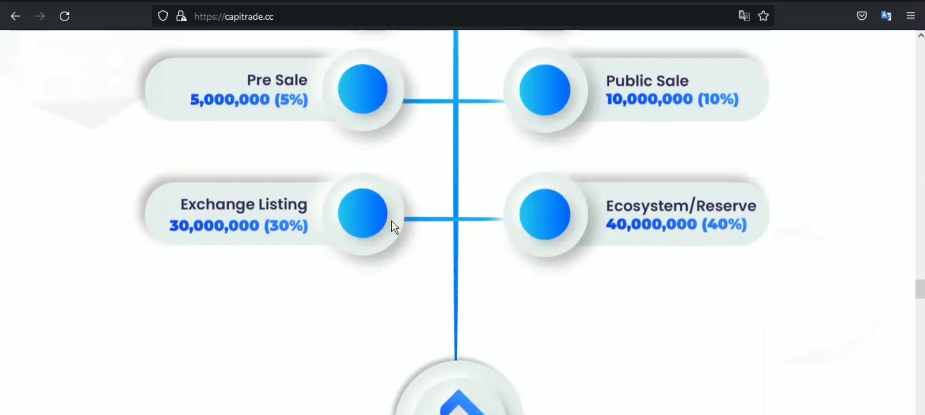
{"action": "scroll", "scroll_direction": "down", "scroll_amount": 3}
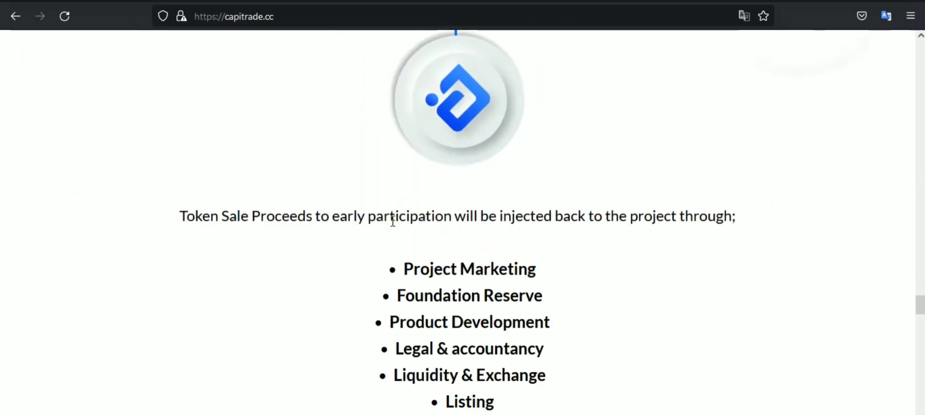
{"action": "scroll", "scroll_direction": "down", "scroll_amount": 3}
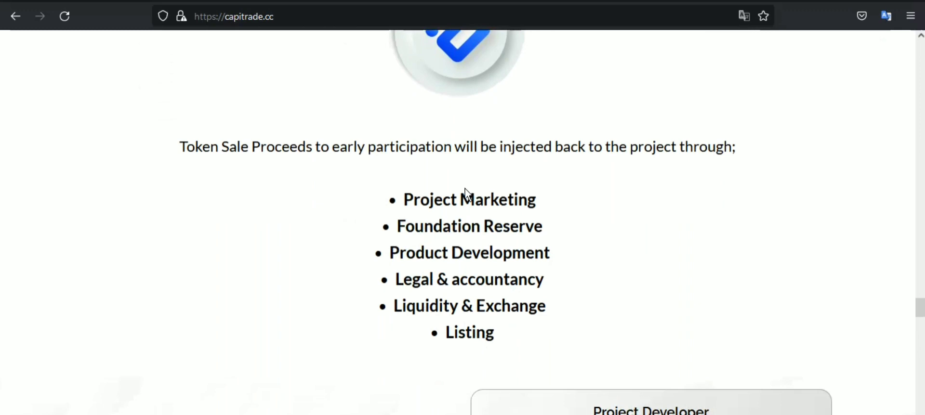
{"action": "scroll", "scroll_direction": "down", "scroll_amount": 3}
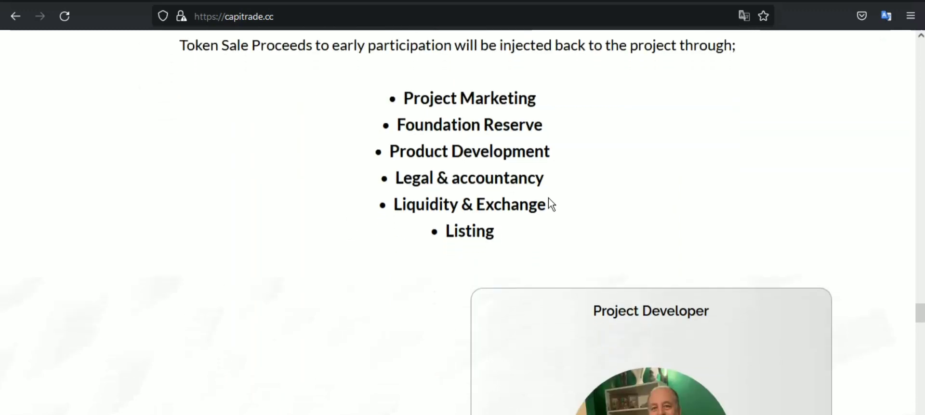
{"action": "scroll", "scroll_direction": "down", "scroll_amount": 3}
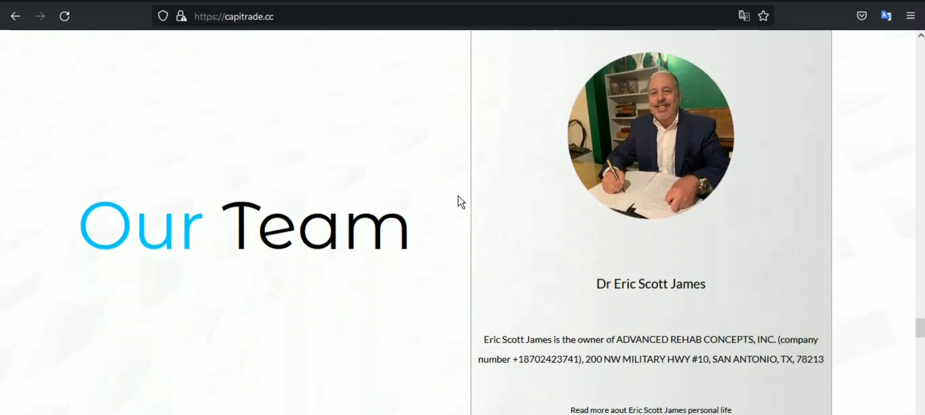
{"action": "scroll", "scroll_direction": "down", "scroll_amount": 3}
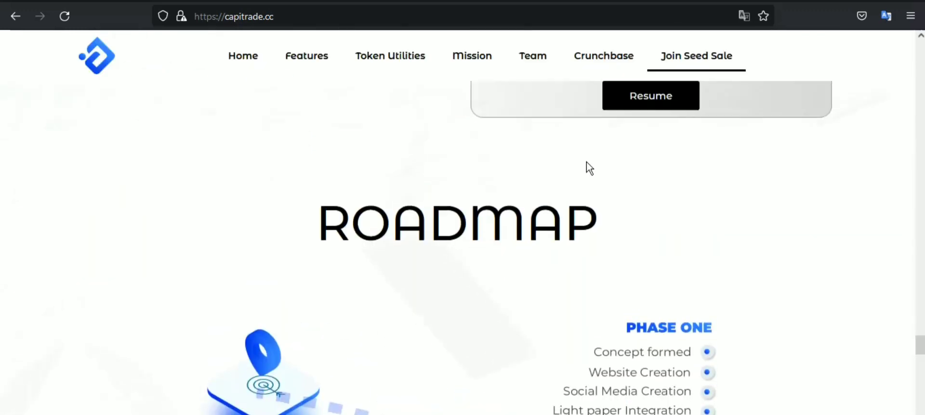
{"action": "scroll", "scroll_direction": "down", "scroll_amount": 3}
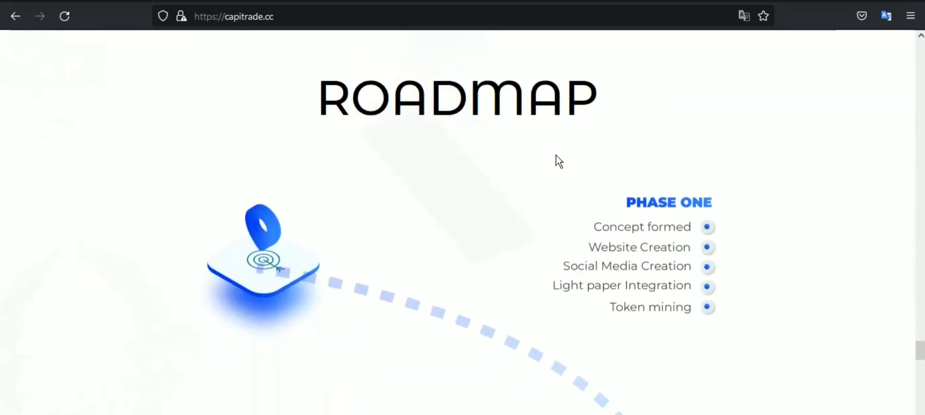
{"action": "scroll", "scroll_direction": "down", "scroll_amount": 3}
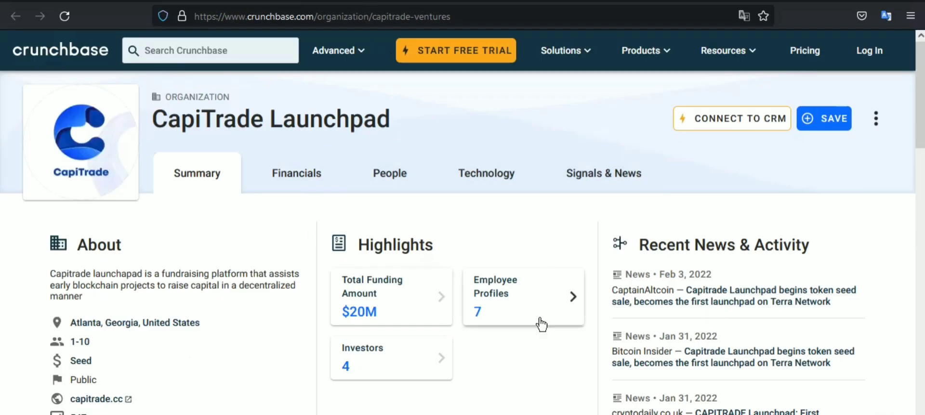
{"action": "mouse_move", "coordinate": [733, 124]}
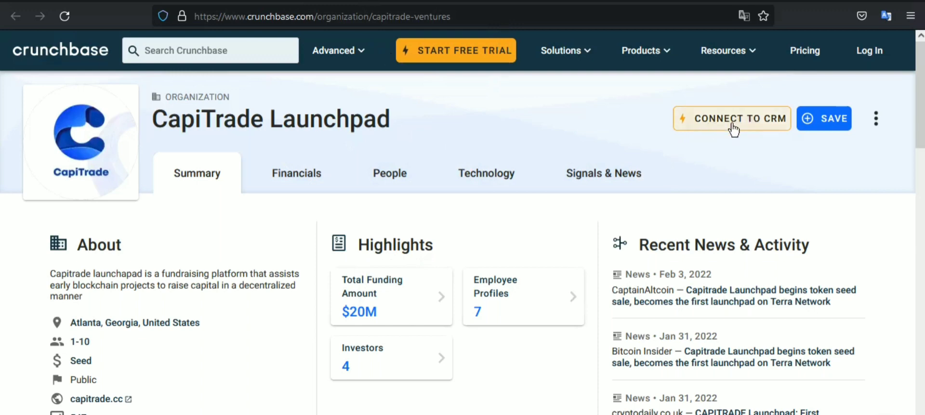
Step: Open the $CDE Seed Sale page on the Cardano Network, showing 47% progress
{"action": "left_click", "coordinate": [95, 400]}
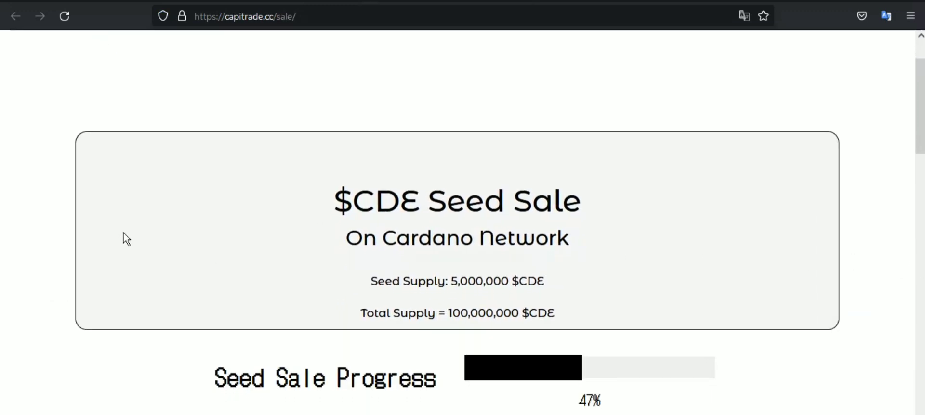
Step: Scroll the seed sale page past buy terms, the ADA-to-CDE converter and countdown
{"action": "scroll", "scroll_direction": "down", "scroll_amount": 3}
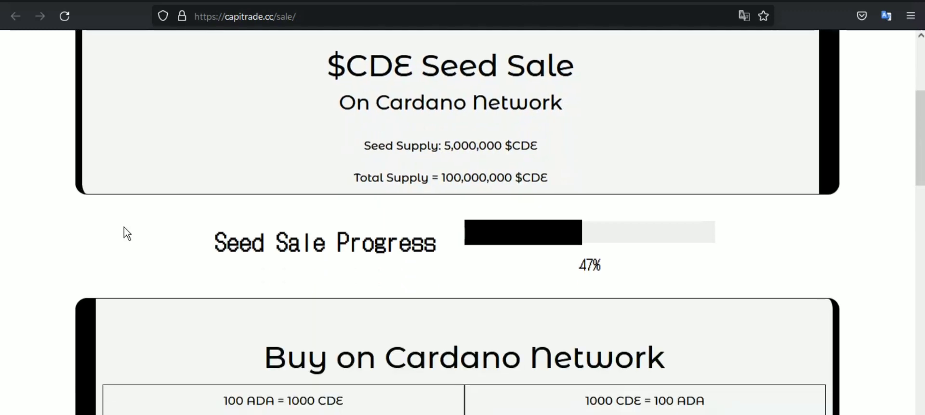
{"action": "scroll", "scroll_direction": "down", "scroll_amount": 3}
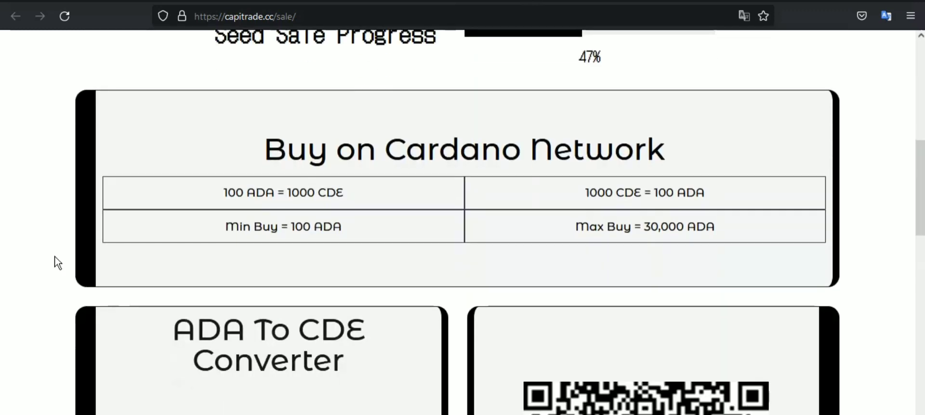
{"action": "scroll", "scroll_direction": "down", "scroll_amount": 3}
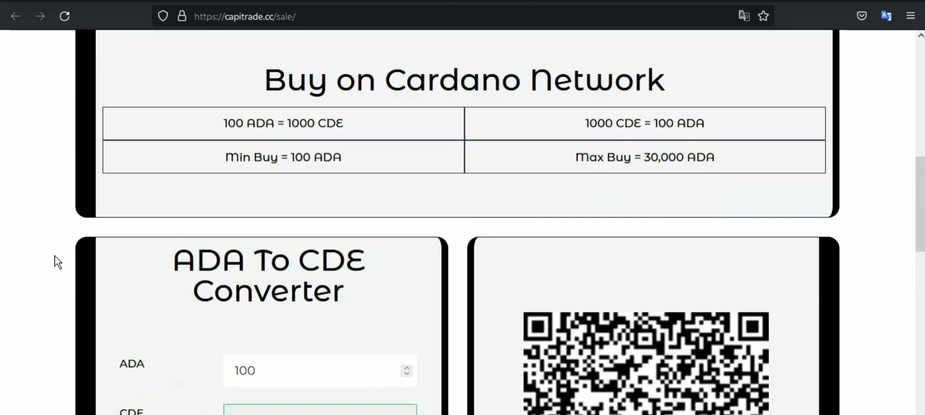
{"action": "scroll", "scroll_direction": "down", "scroll_amount": 3}
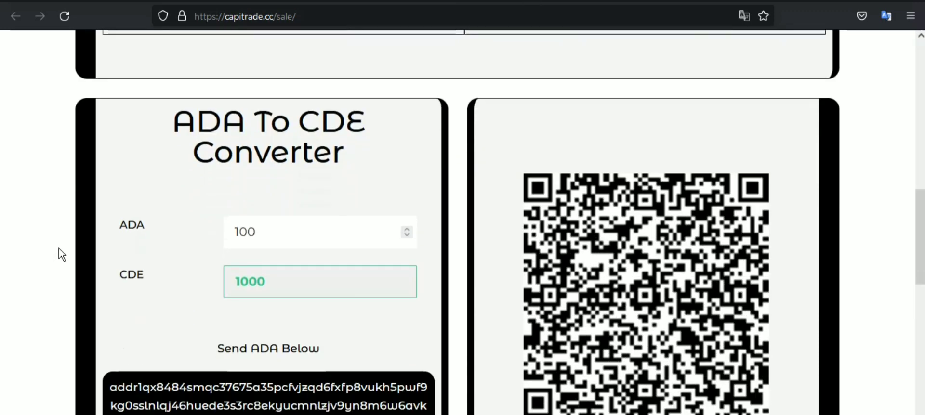
{"action": "scroll", "scroll_direction": "down", "scroll_amount": 3}
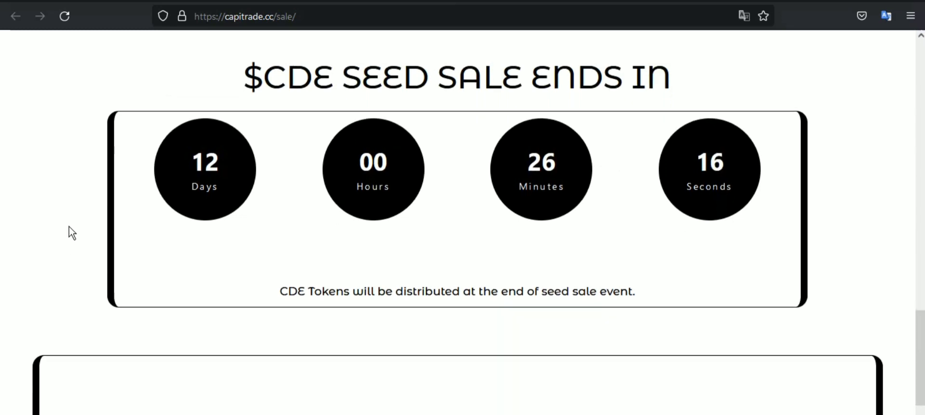
{"action": "scroll", "scroll_direction": "down", "scroll_amount": 3}
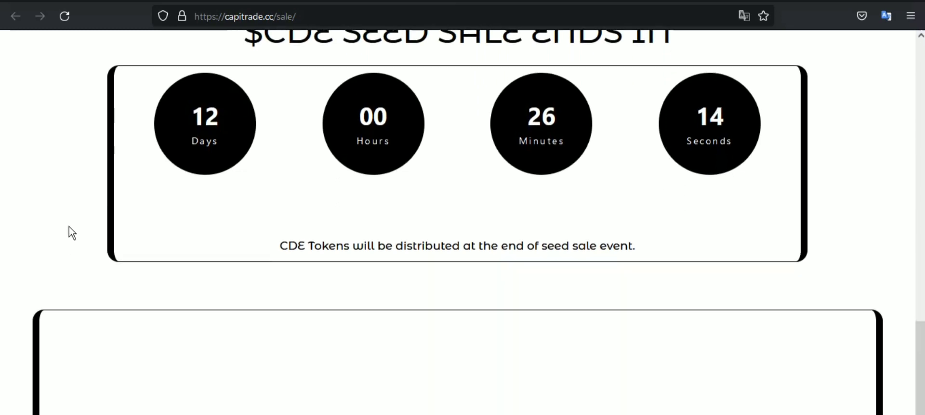
{"action": "scroll", "scroll_direction": "down", "scroll_amount": 3}
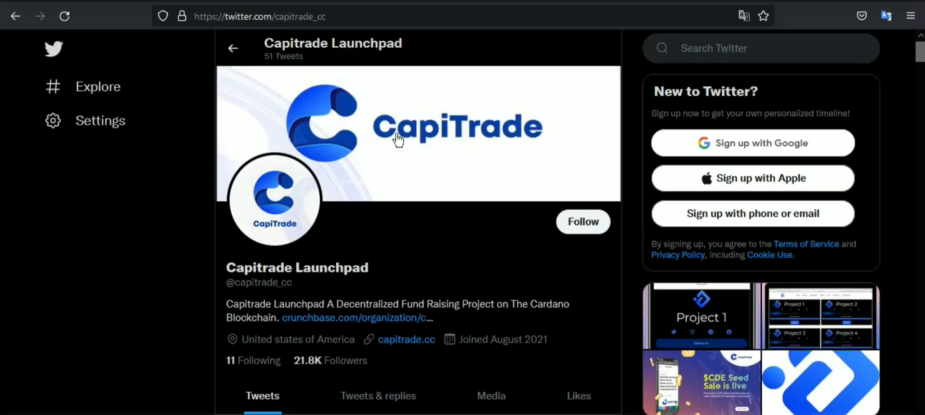
{"action": "scroll", "scroll_direction": "down", "scroll_amount": 3}
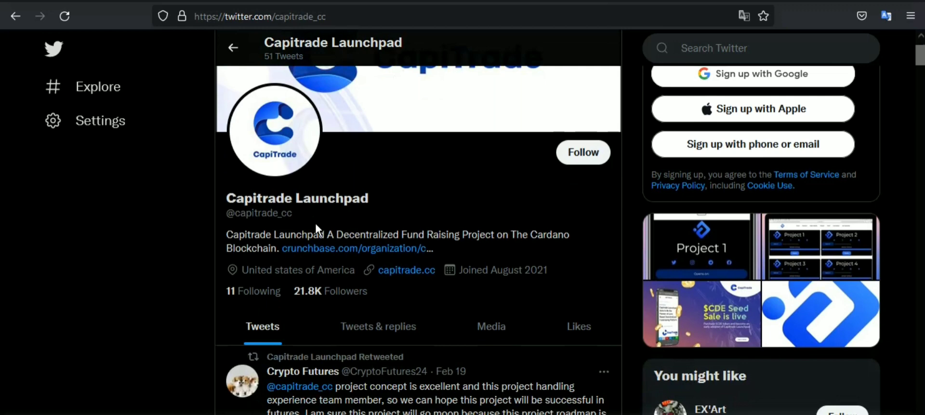
{"action": "scroll", "scroll_direction": "down", "scroll_amount": 3}
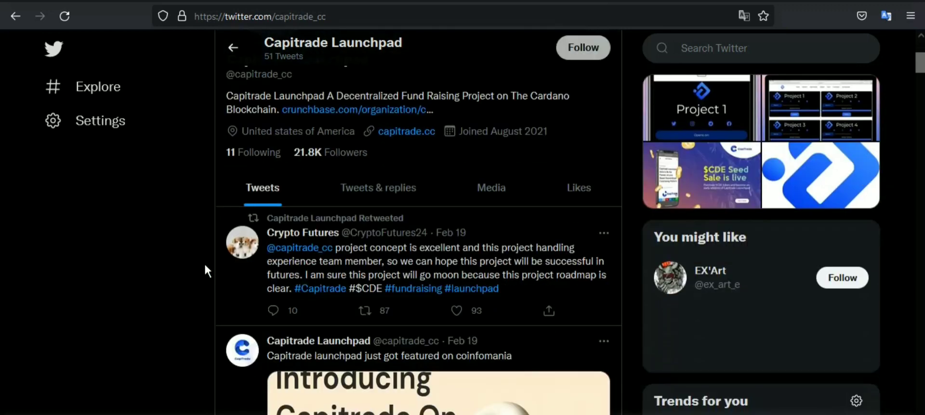
{"action": "scroll", "scroll_direction": "down", "scroll_amount": 3}
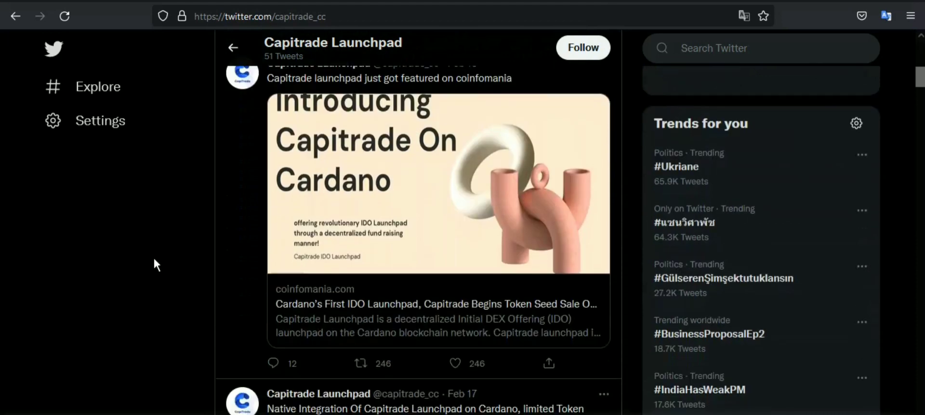
{"action": "scroll", "scroll_direction": "down", "scroll_amount": 3}
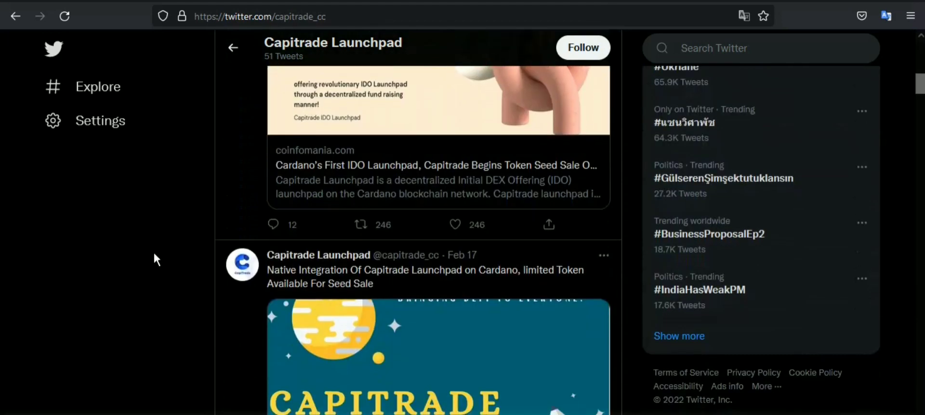
{"action": "scroll", "scroll_direction": "down", "scroll_amount": 3}
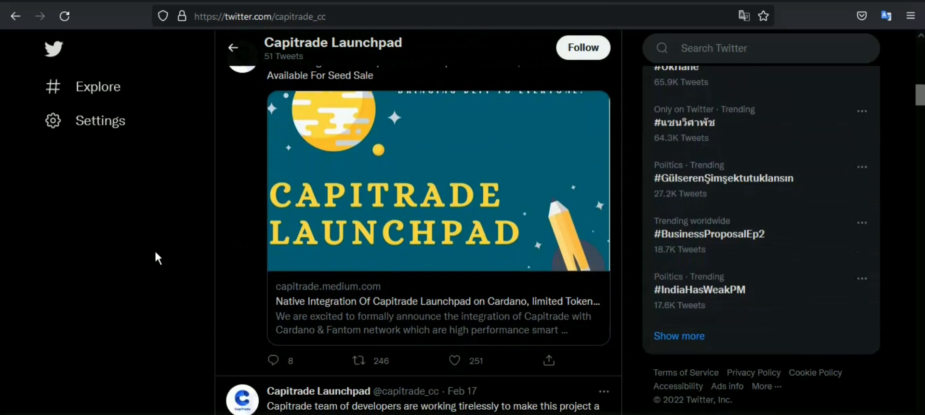
{"action": "scroll", "scroll_direction": "down", "scroll_amount": 3}
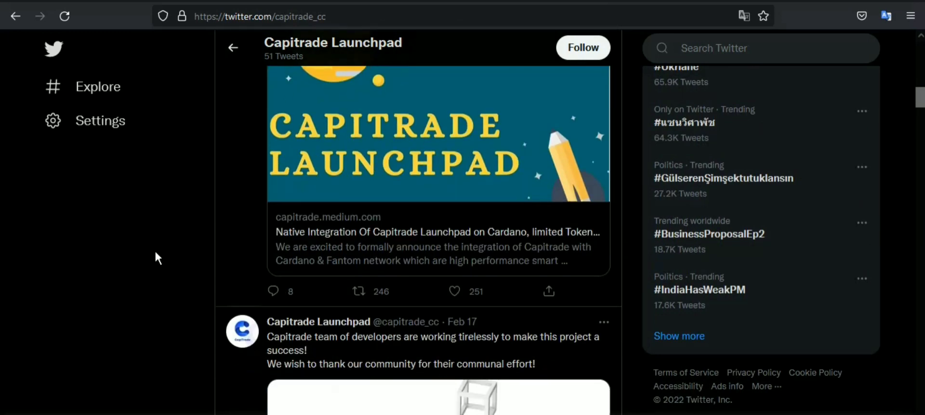
{"action": "scroll", "scroll_direction": "down", "scroll_amount": 3}
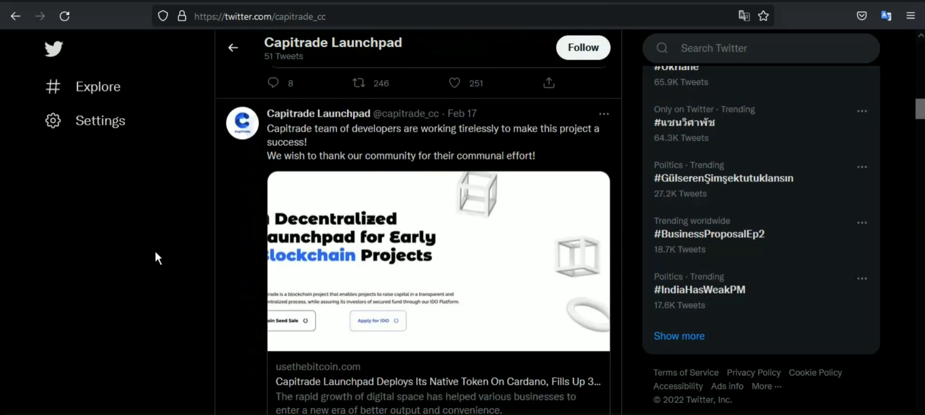
{"action": "scroll", "scroll_direction": "down", "scroll_amount": 3}
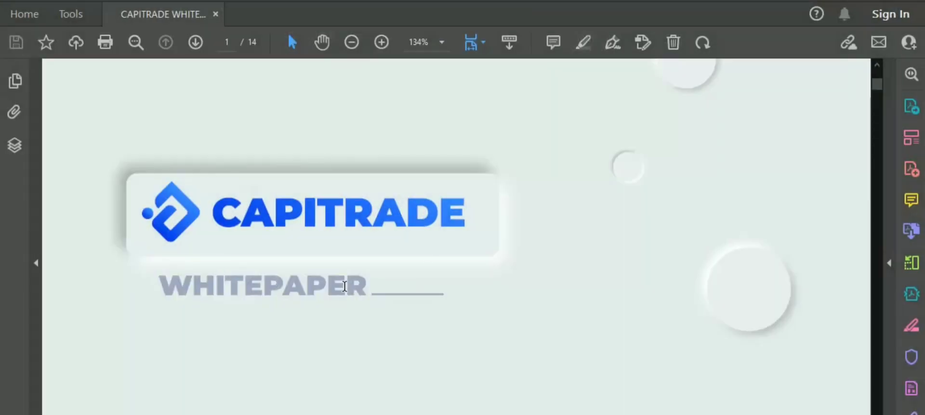
Step: Scroll the Capitrade whitepaper from the cover and Contents to the page 3 Introduction
{"action": "scroll", "scroll_direction": "down", "scroll_amount": 3}
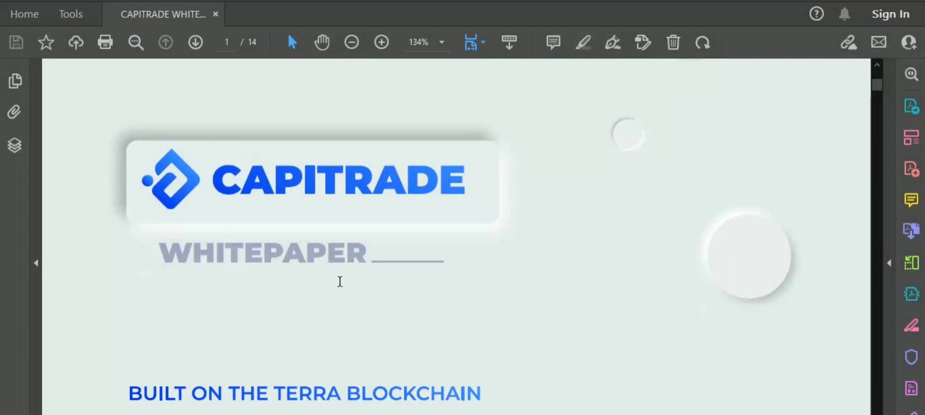
{"action": "scroll", "scroll_direction": "down", "scroll_amount": 3}
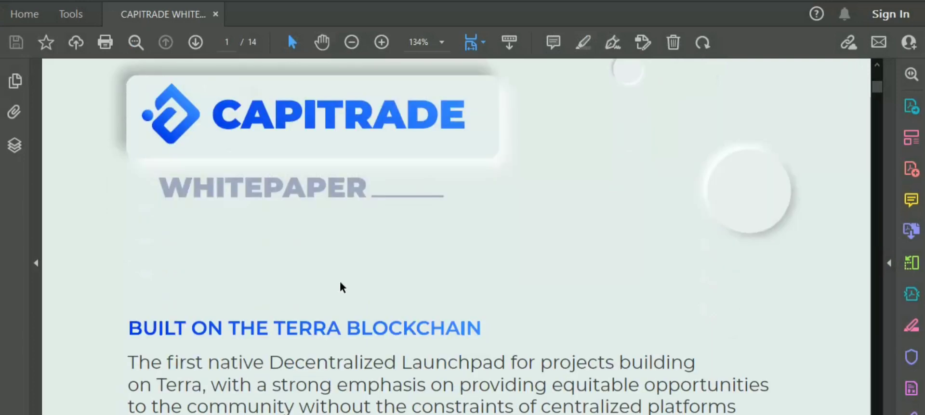
{"action": "scroll", "scroll_direction": "down", "scroll_amount": 3}
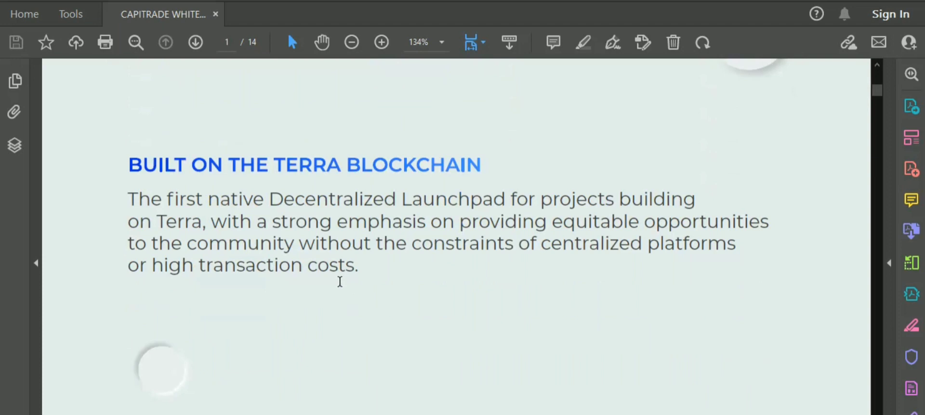
{"action": "scroll", "scroll_direction": "down", "scroll_amount": 3}
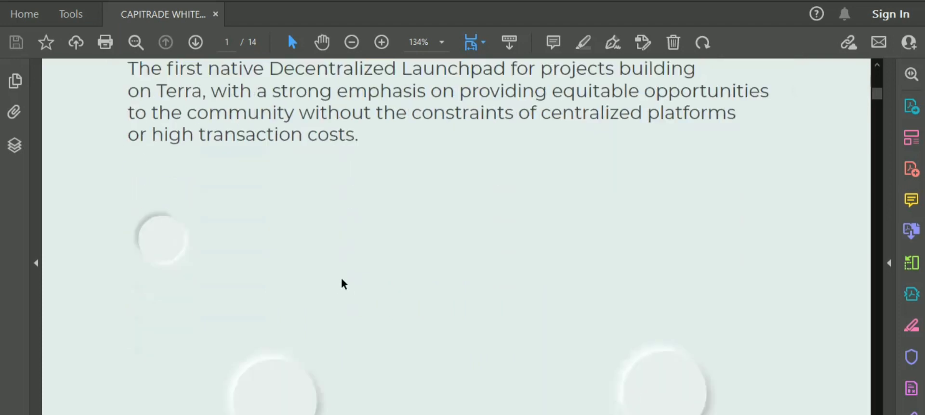
{"action": "scroll", "scroll_direction": "down", "scroll_amount": 3}
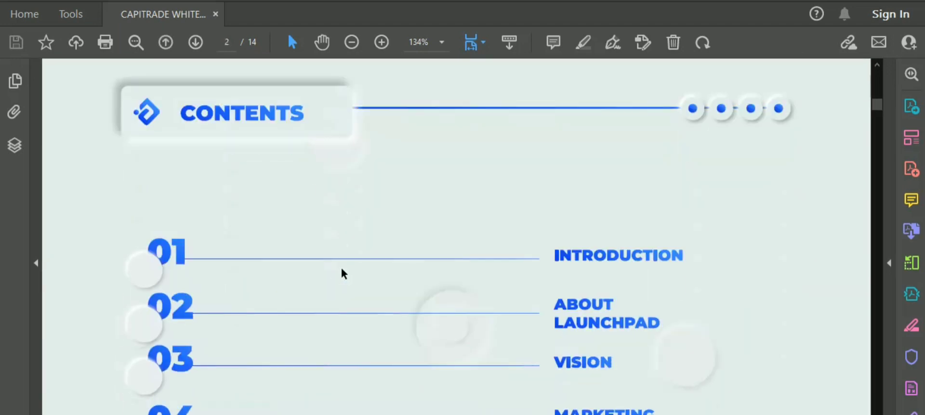
{"action": "scroll", "scroll_direction": "down", "scroll_amount": 3}
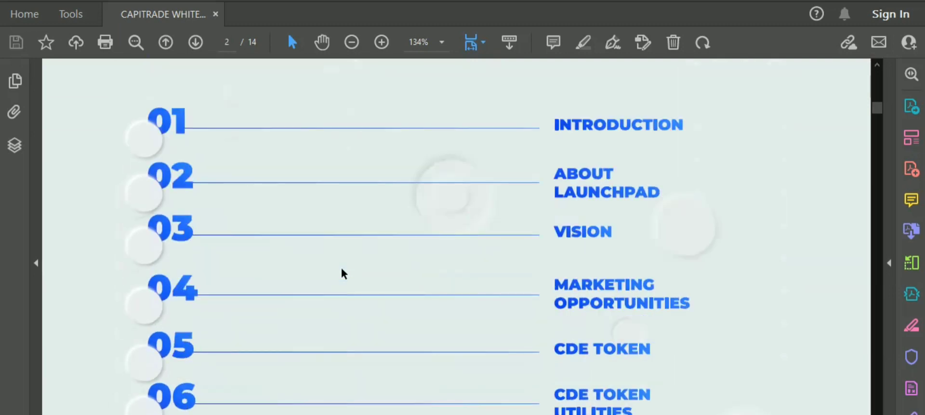
{"action": "scroll", "scroll_direction": "down", "scroll_amount": 3}
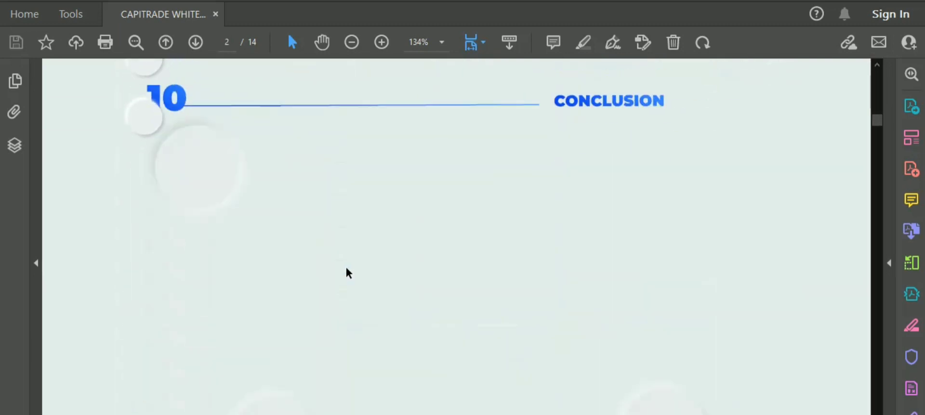
{"action": "left_click", "coordinate": [195, 42]}
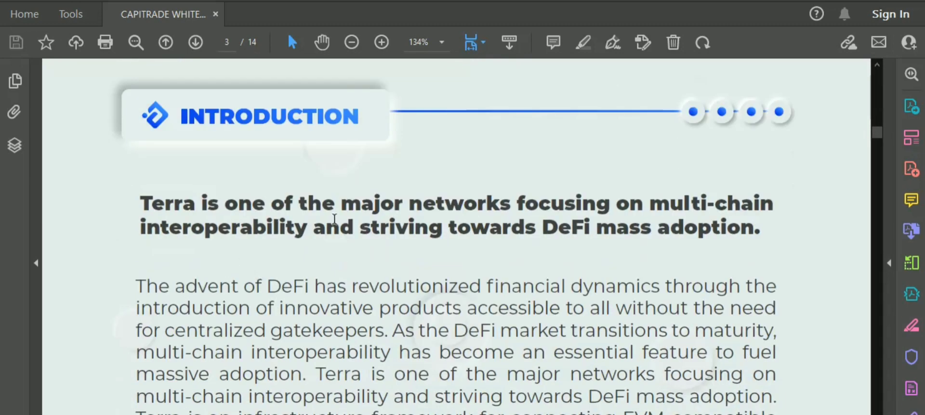